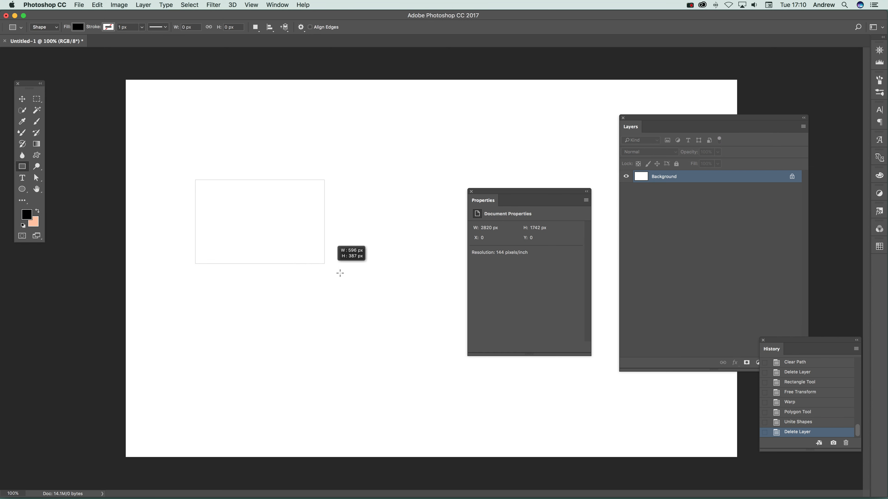
Draw a black rectangle and show its size in the Properties panel for widening to 1237 px
drag(195, 180, 439, 341)
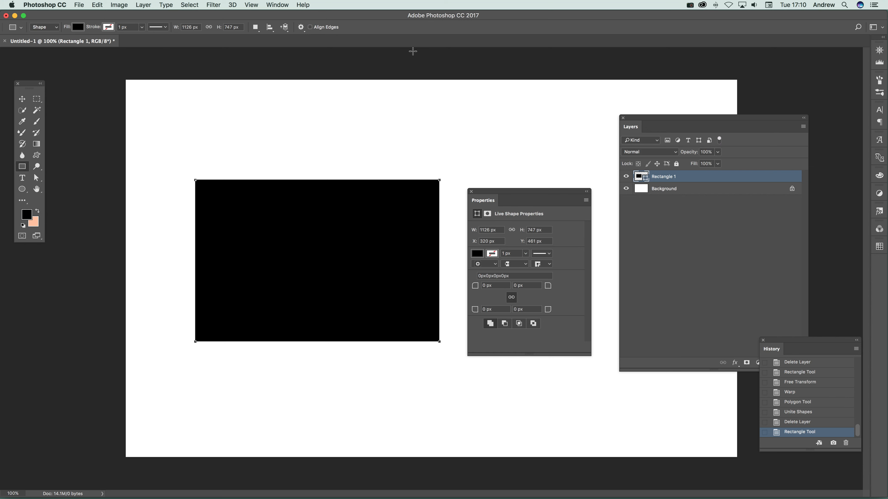
click(277, 5)
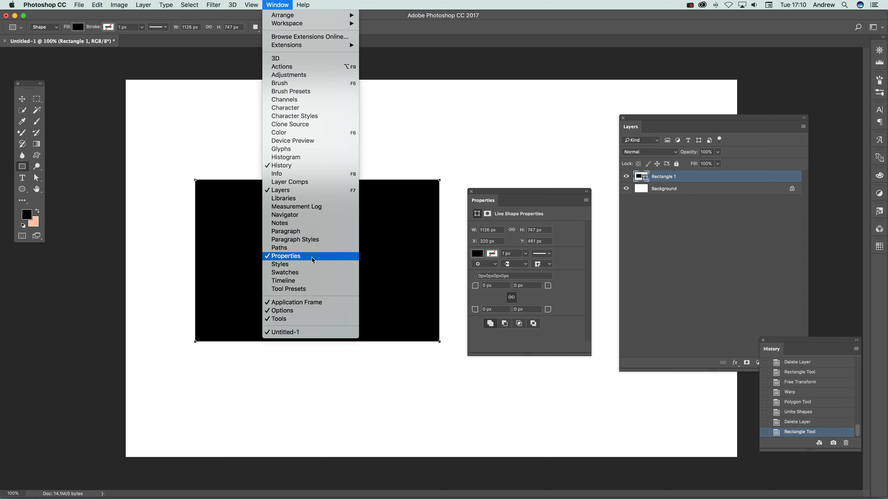
click(286, 255)
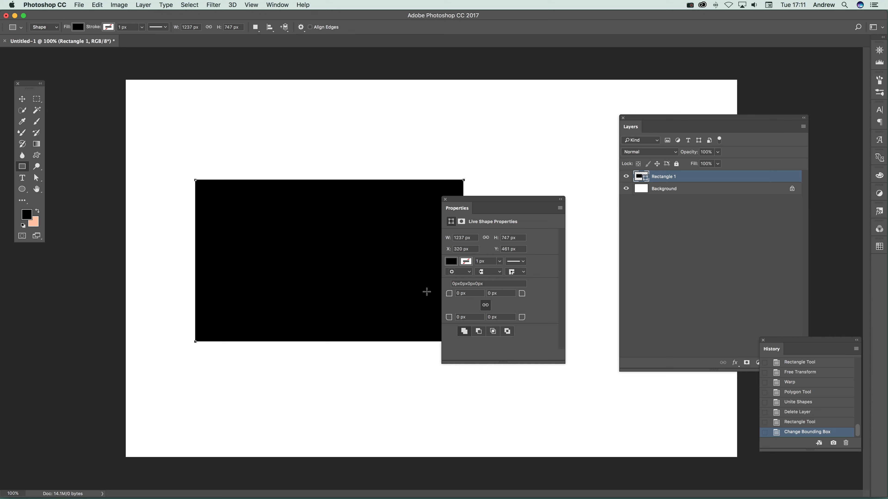
mouse_move(462, 299)
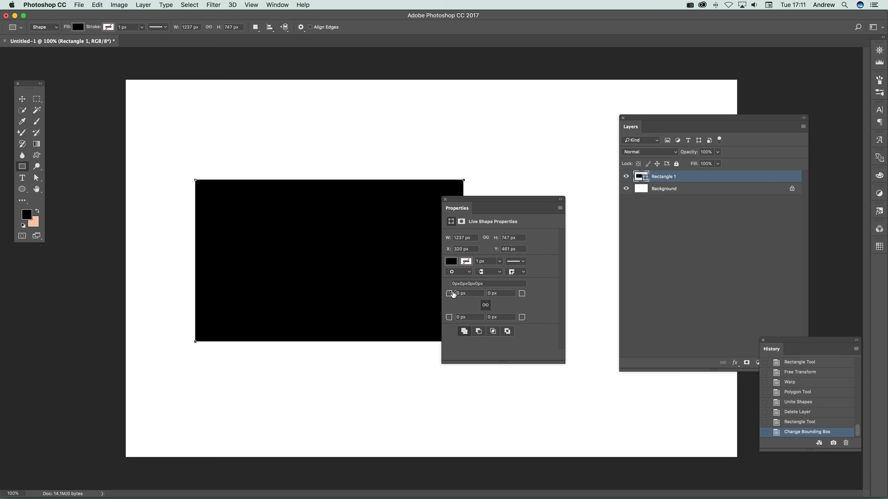
mouse_move(460, 293)
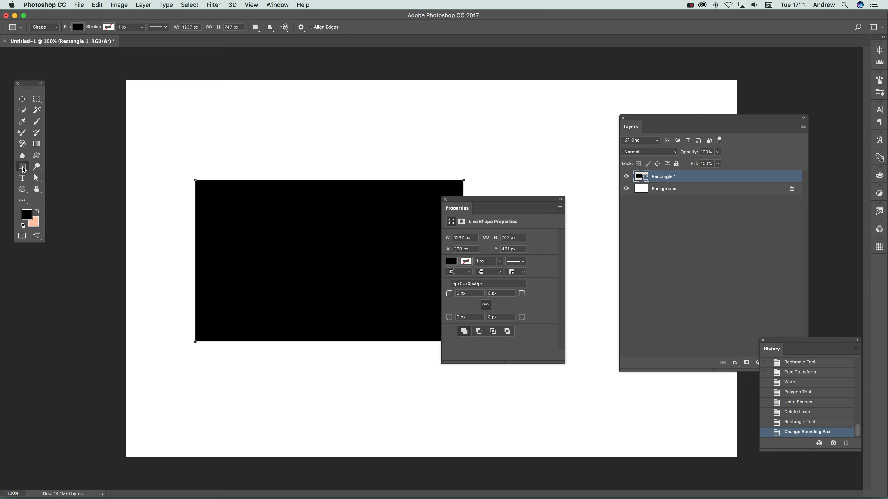
Draw a smaller rectangle over the black one and subtract it at the overlap
drag(237, 216, 391, 296)
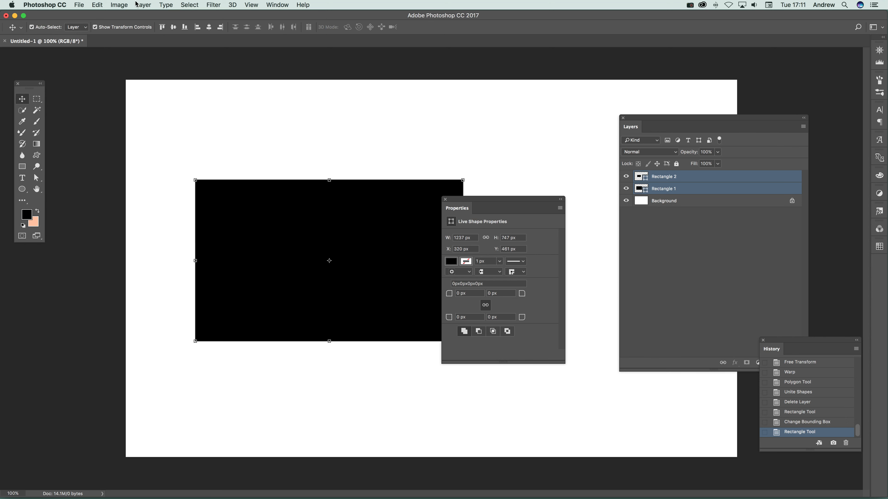
click(143, 4)
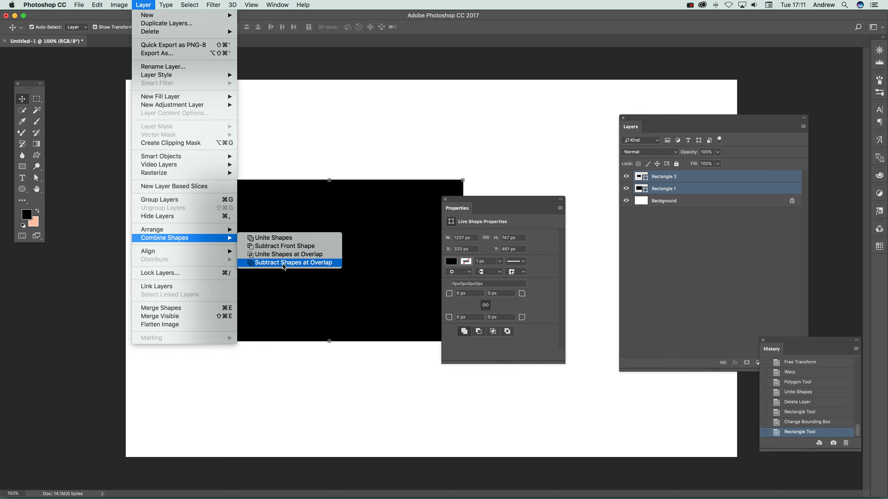
click(293, 262)
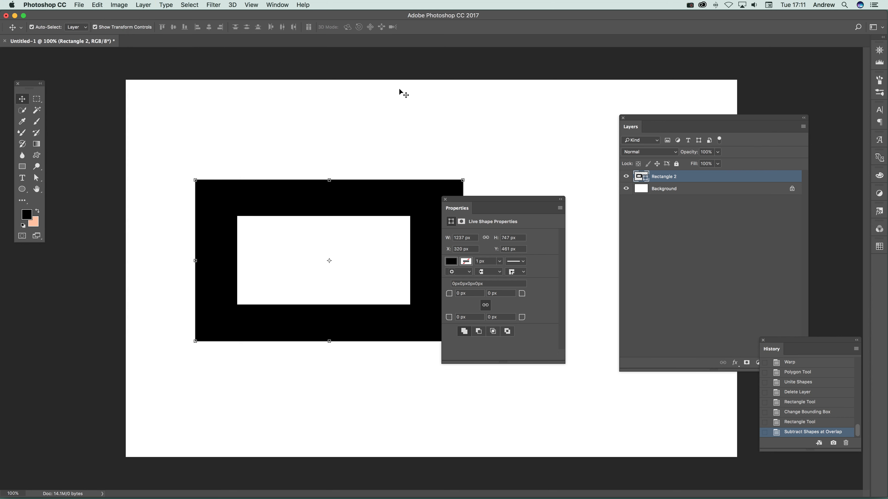
mouse_move(448, 237)
text(45)
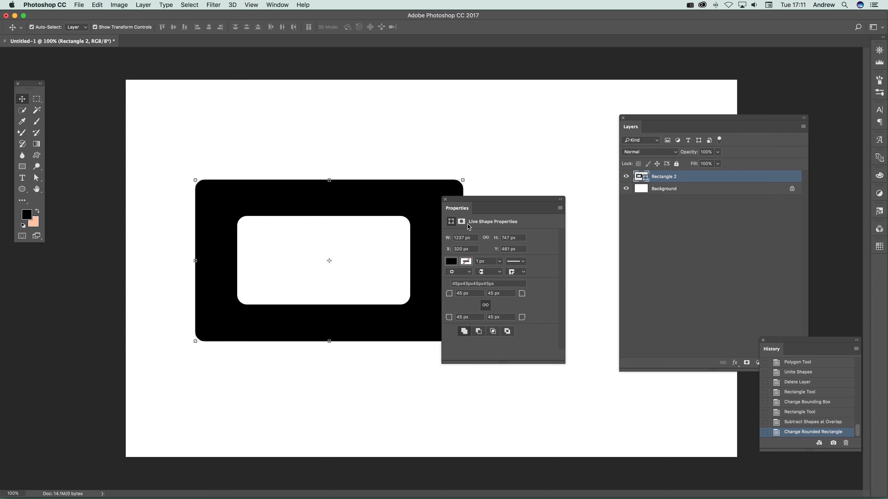
mouse_move(499, 222)
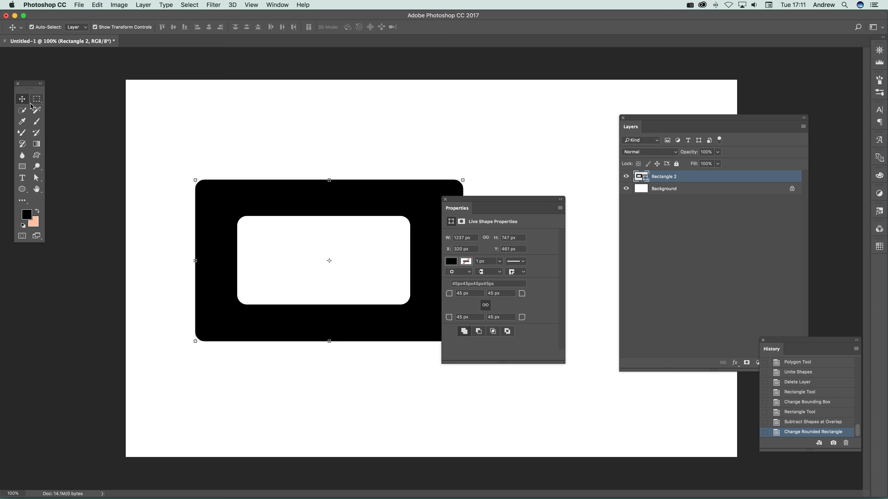
click(492, 331)
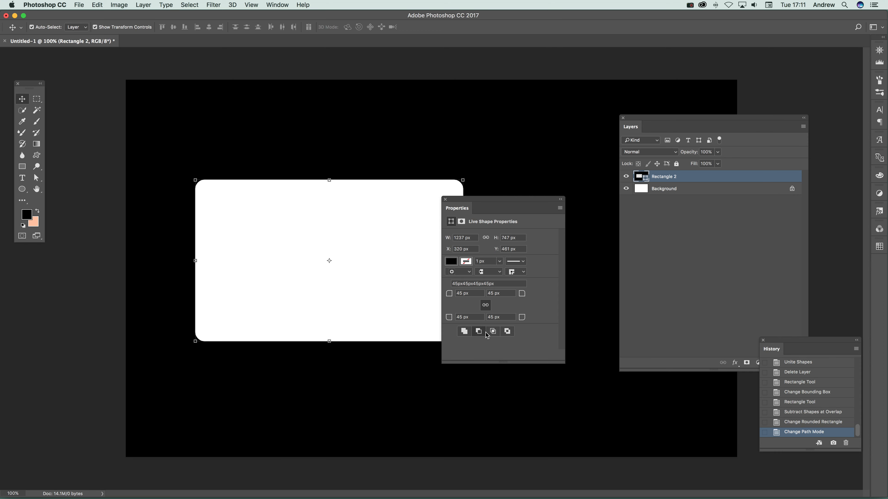
click(464, 331)
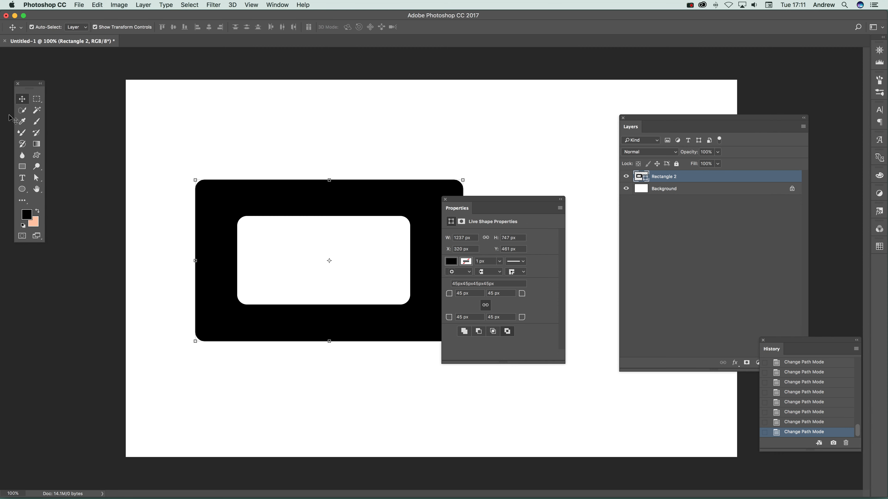
click(35, 177)
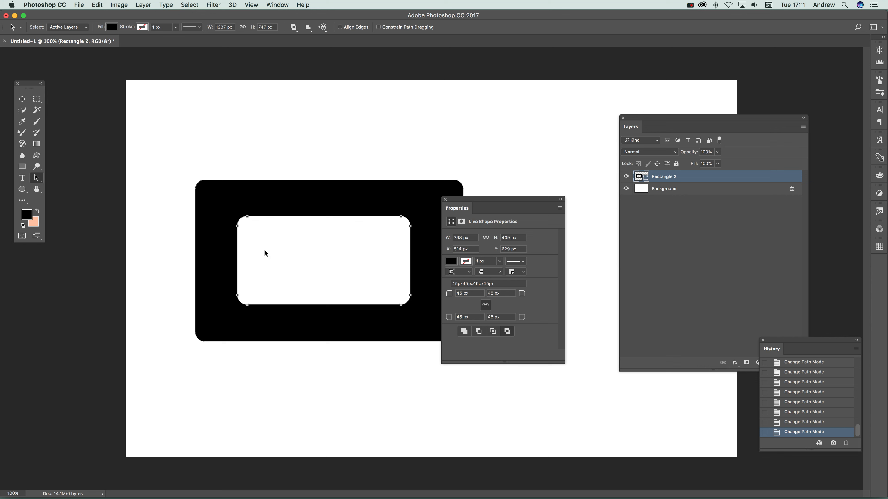
Drag the inner rounded hole lower and rightward inside the black frame
drag(265, 260, 273, 276)
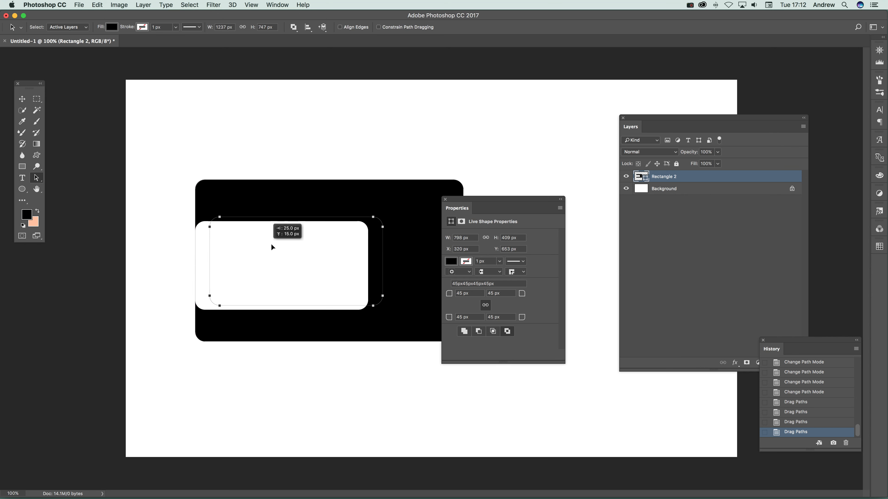
drag(272, 247, 330, 229)
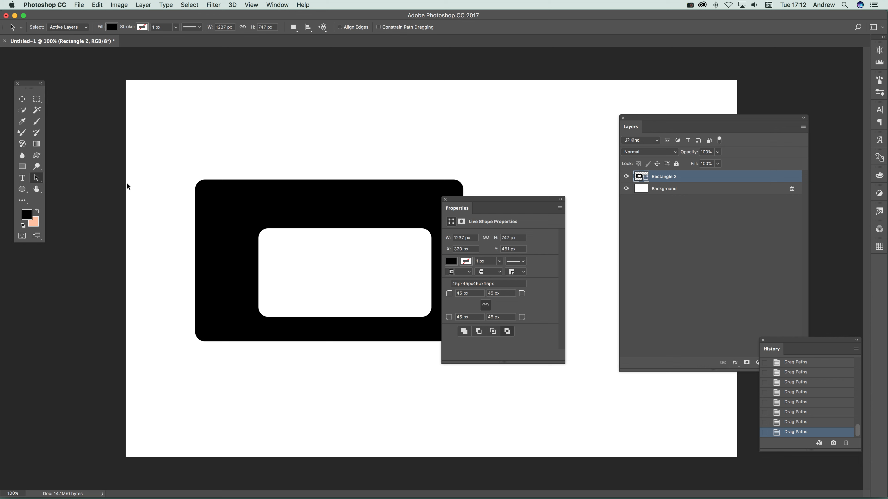
click(37, 178)
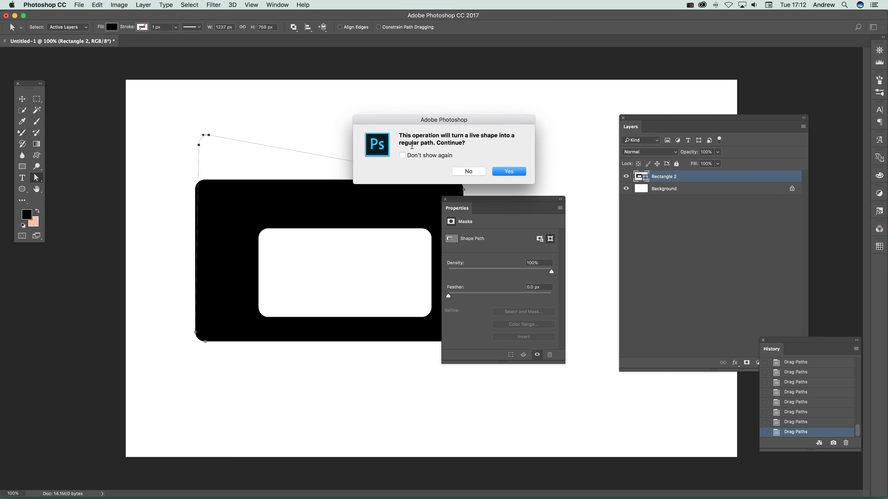
mouse_move(423, 171)
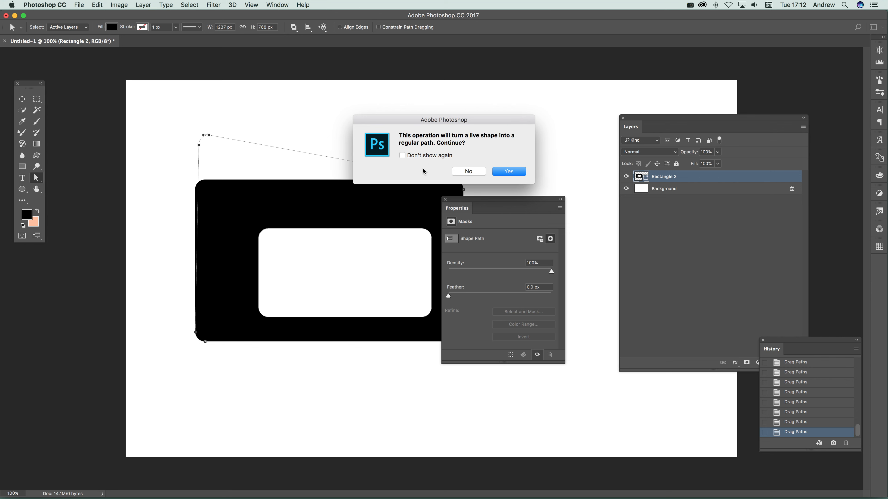
mouse_move(497, 140)
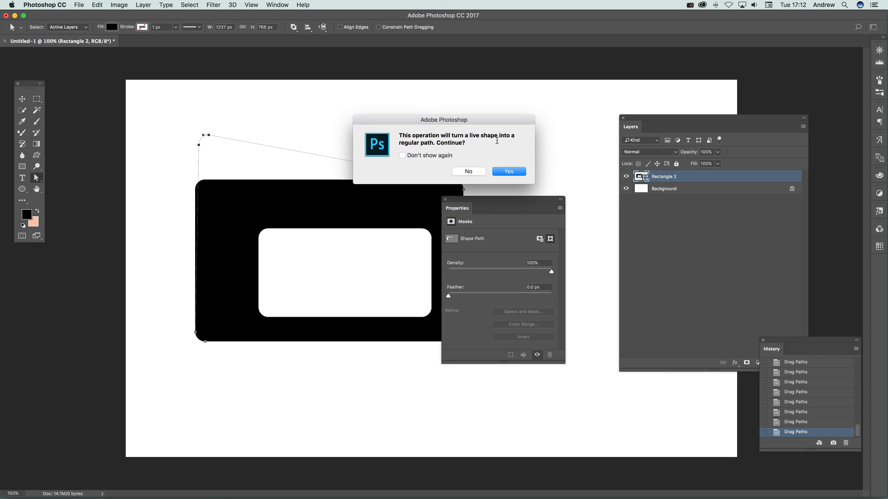
mouse_move(469, 181)
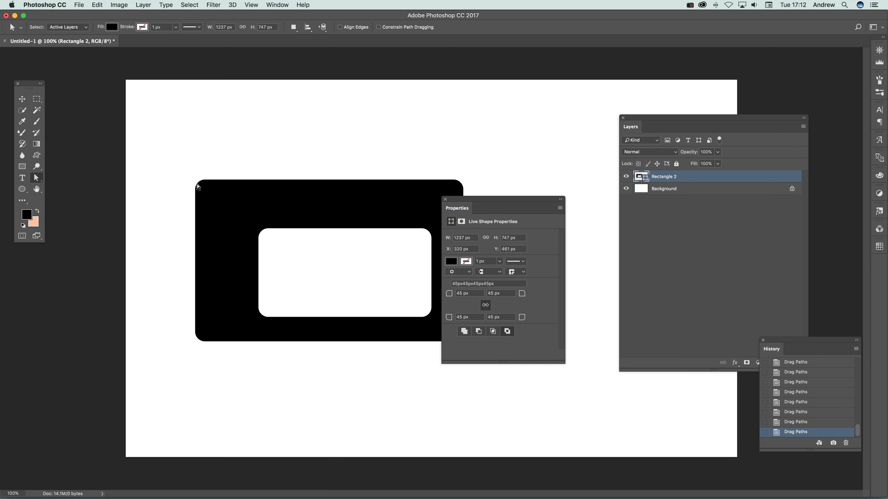
mouse_move(139, 121)
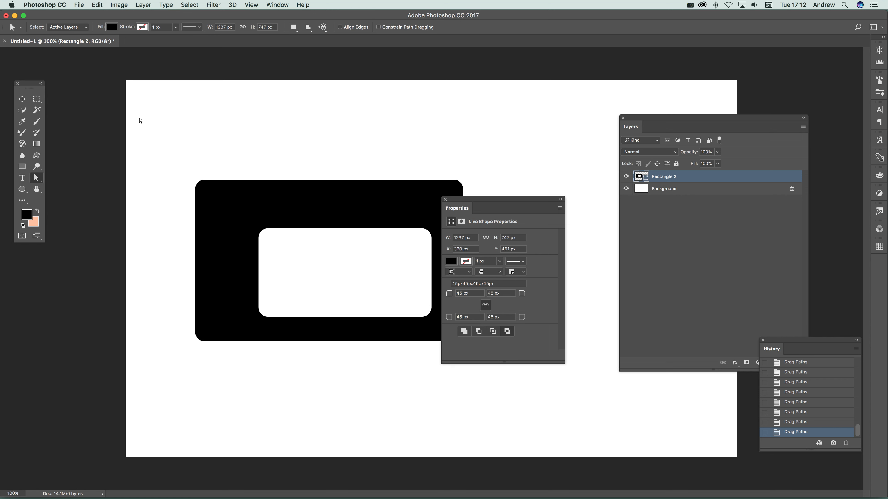
Delete the rounded frame layer and draw a new plain black rectangle about 1112 by 897 px
click(22, 99)
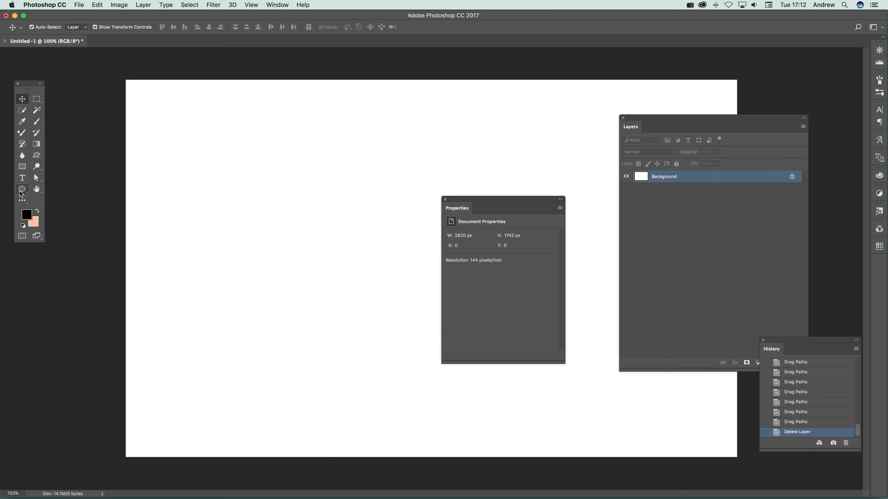
drag(174, 163, 414, 355)
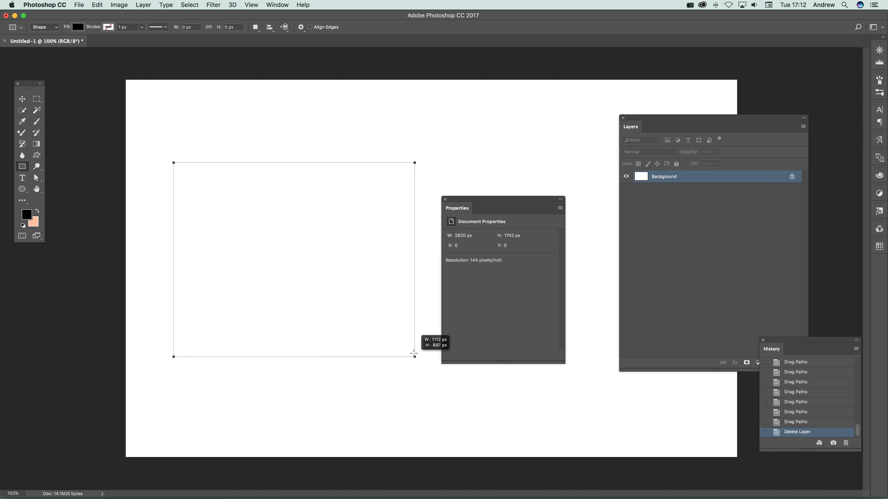
drag(174, 164, 414, 355)
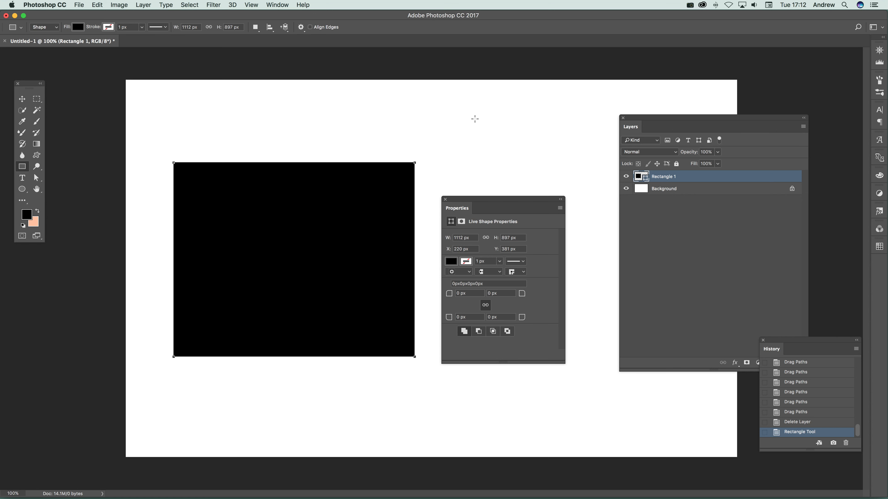
mouse_move(395, 102)
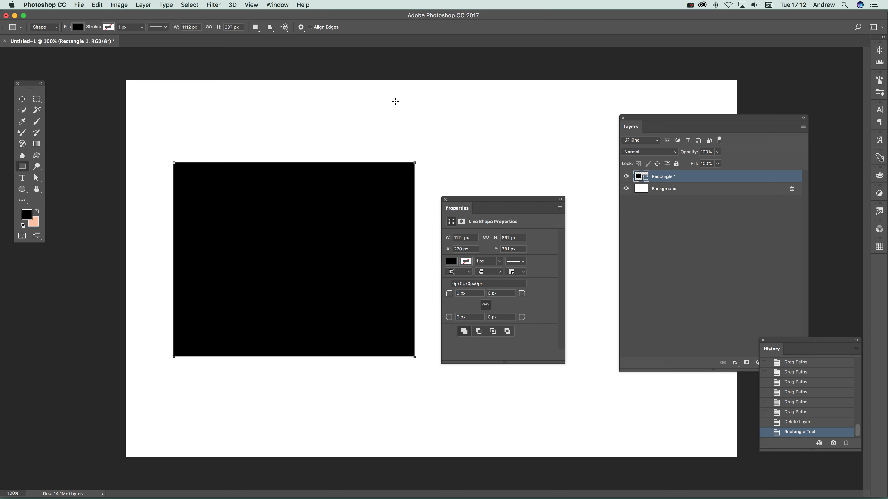
mouse_move(237, 110)
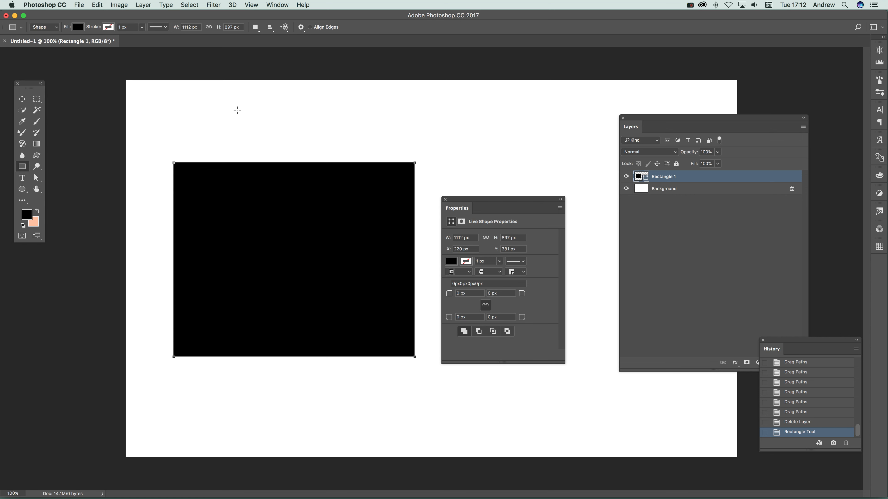
mouse_move(275, 131)
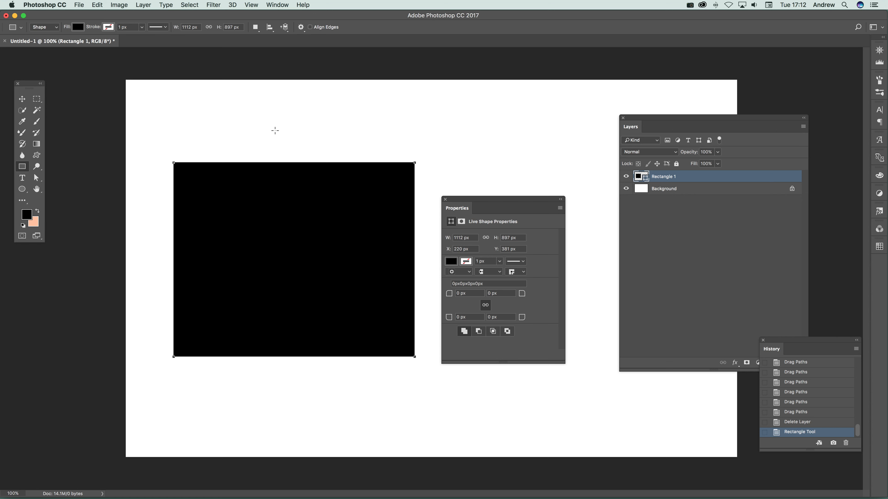
mouse_move(120, 205)
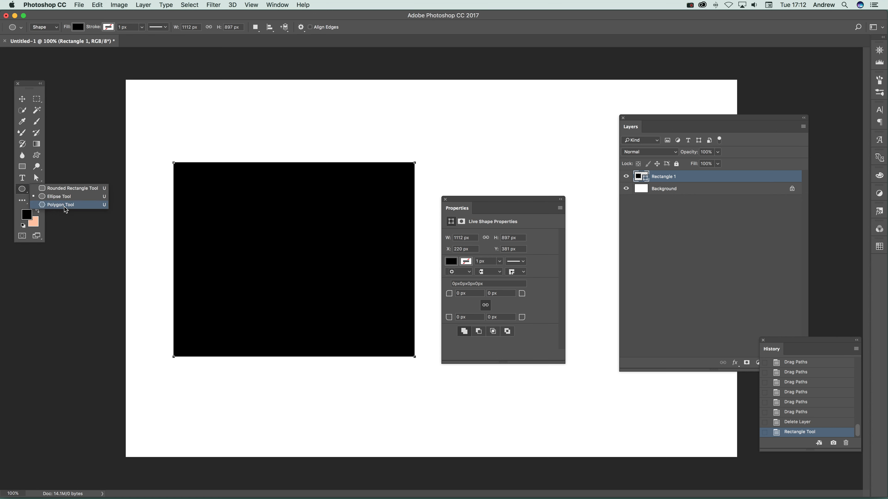
Draw a polygon inside the black rectangle, select both layers and Unite Shapes into one
click(61, 205)
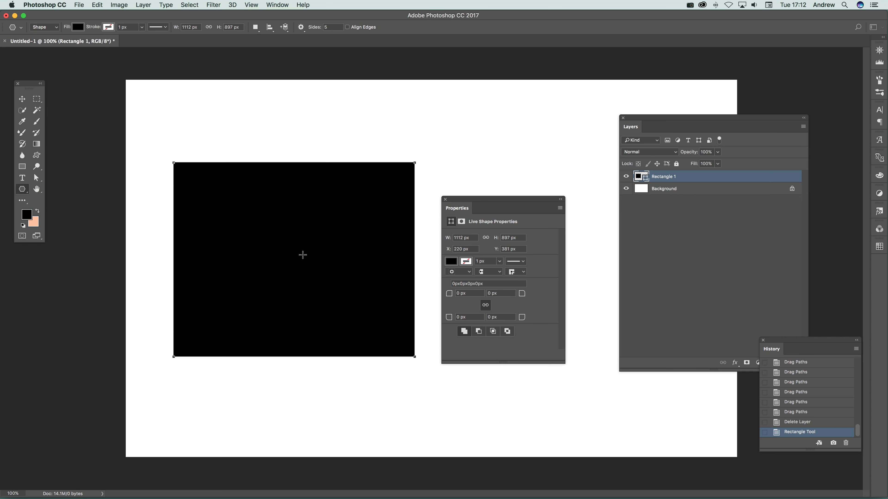
mouse_move(312, 263)
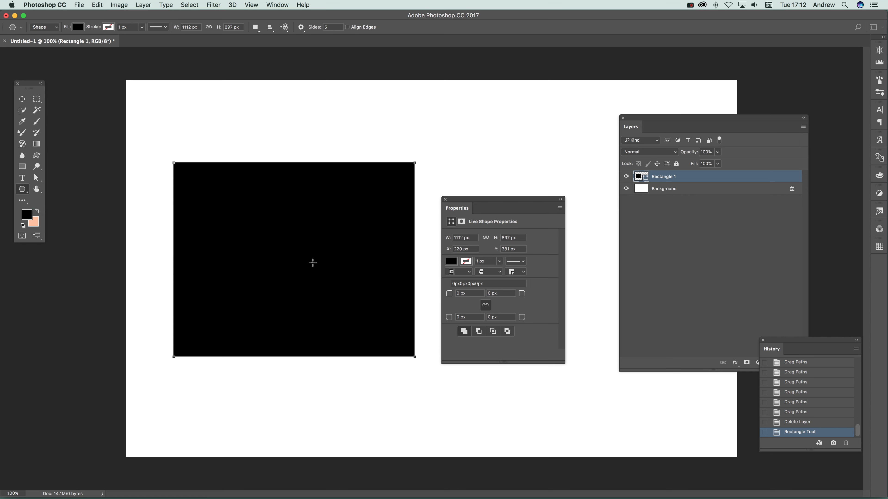
drag(313, 262, 366, 297)
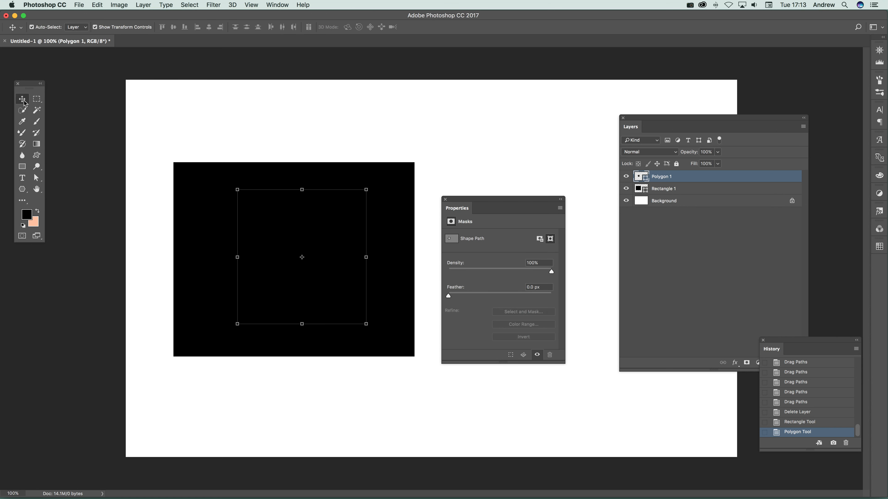
click(664, 189)
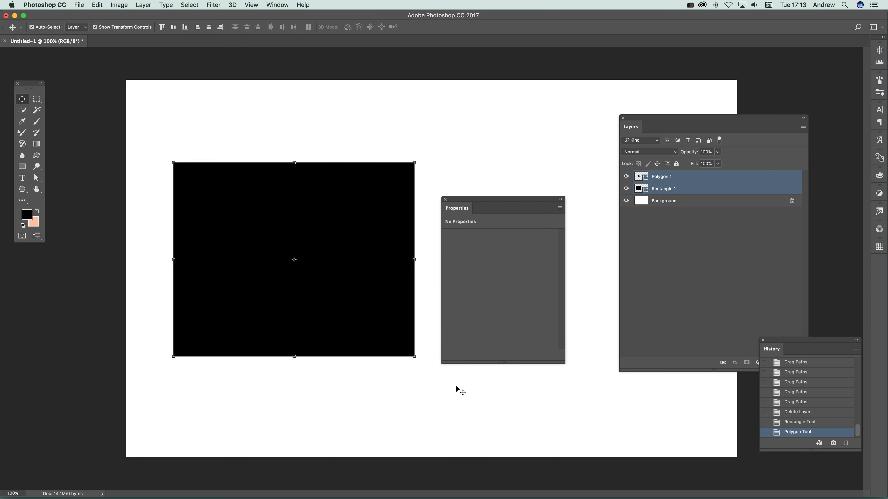
click(143, 5)
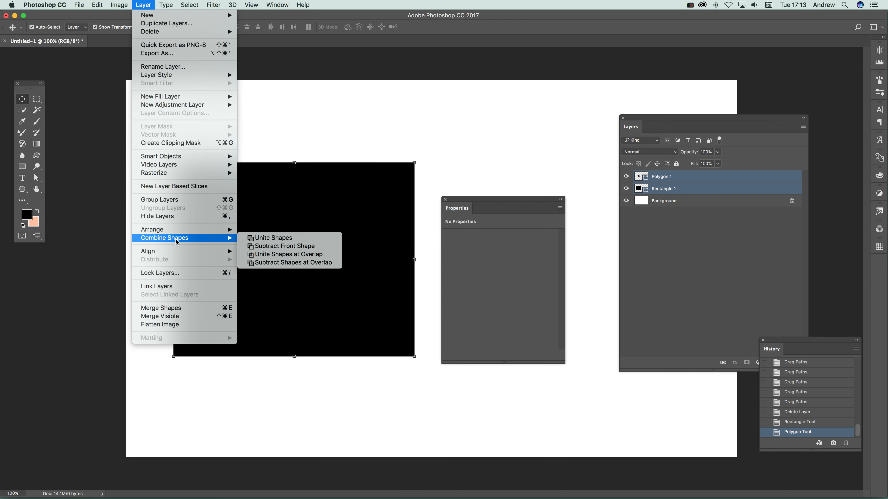
click(272, 237)
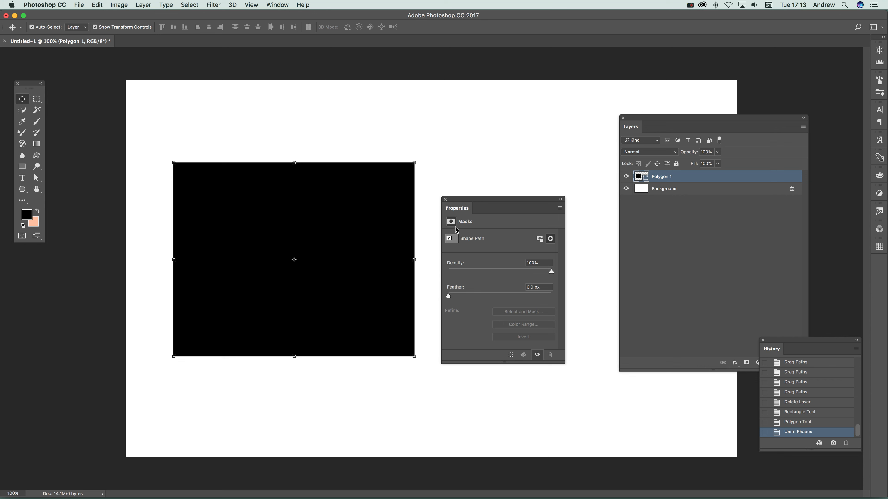
mouse_move(393, 204)
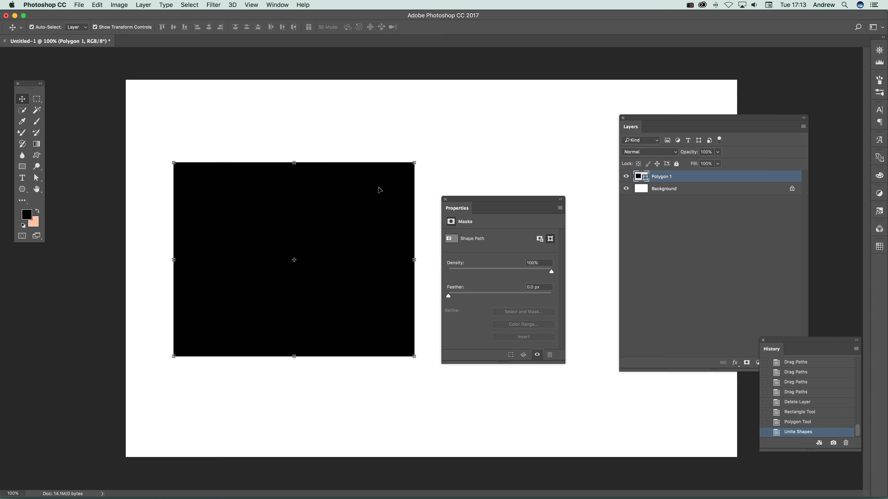
mouse_move(143, 5)
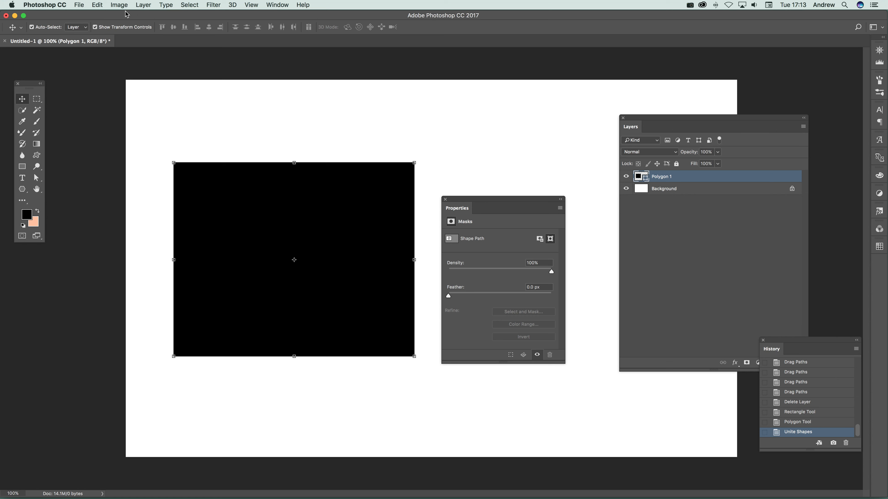
mouse_move(122, 13)
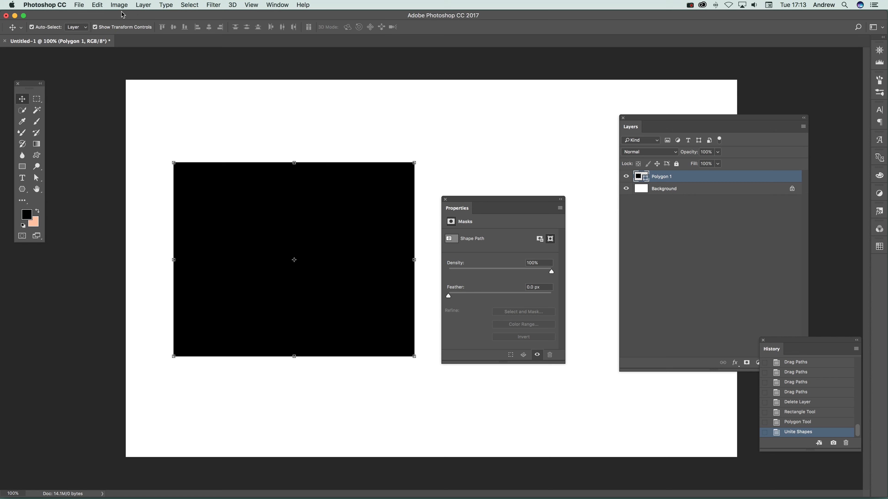